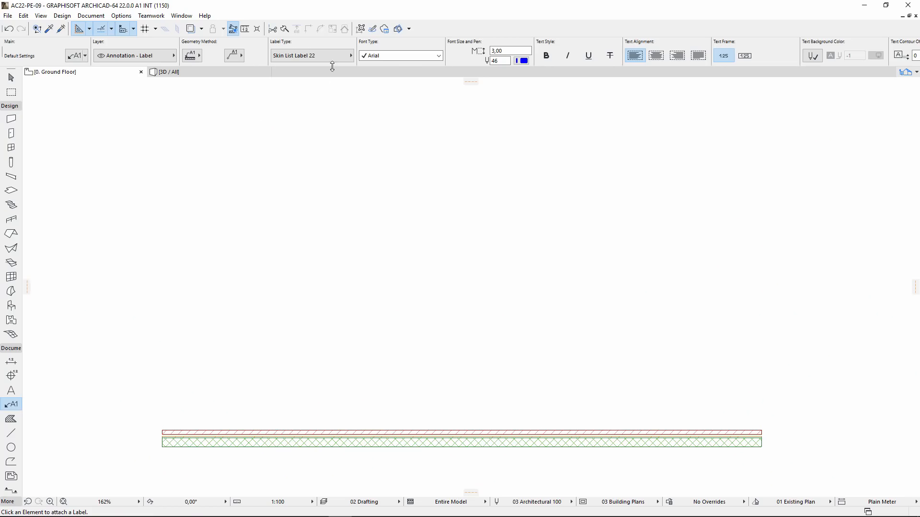
Attach a Skin List Label 22 headed SW - 002 to the composite wall and select it
left_click(355, 56)
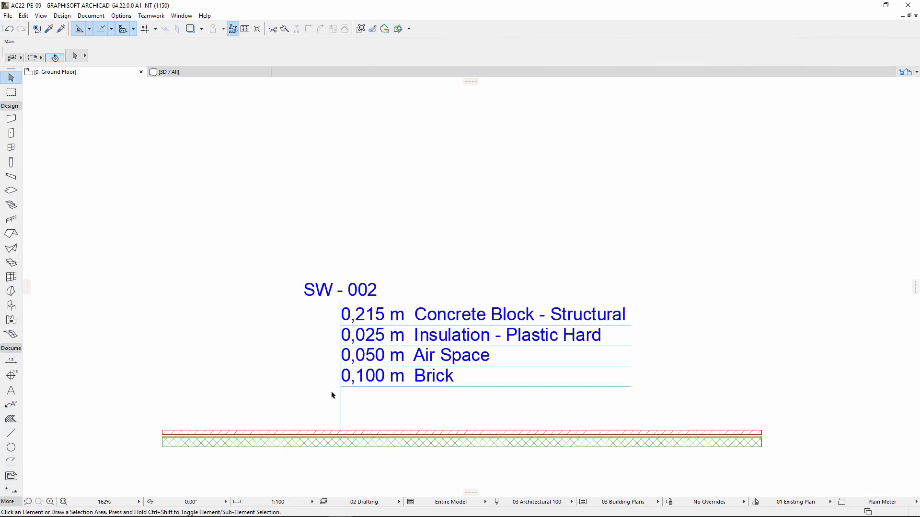
left_click(339, 291)
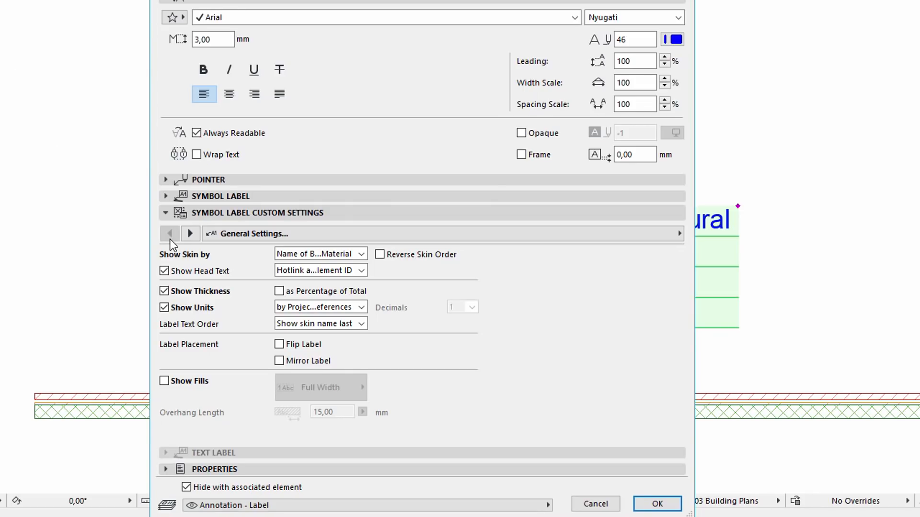
mouse_move(285, 257)
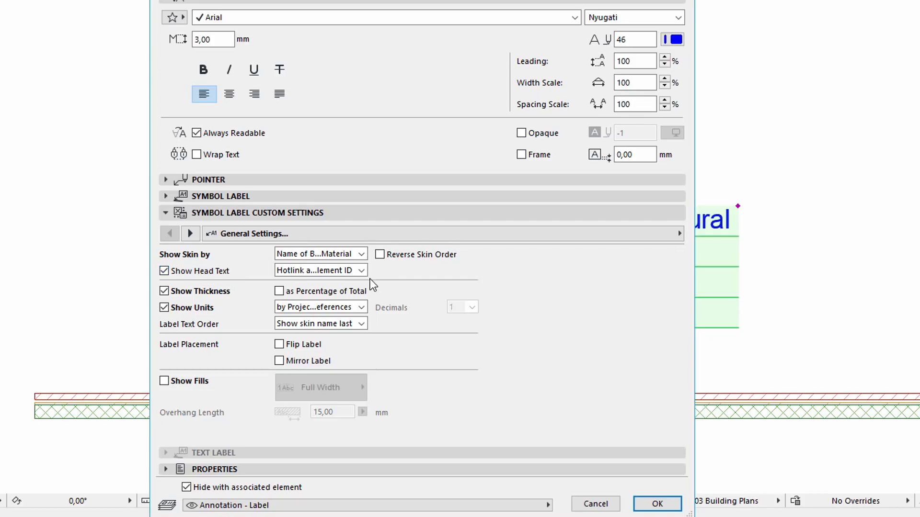
Set the label's Show Head Text to Building Material / Composite / Profile and confirm
left_click(362, 270)
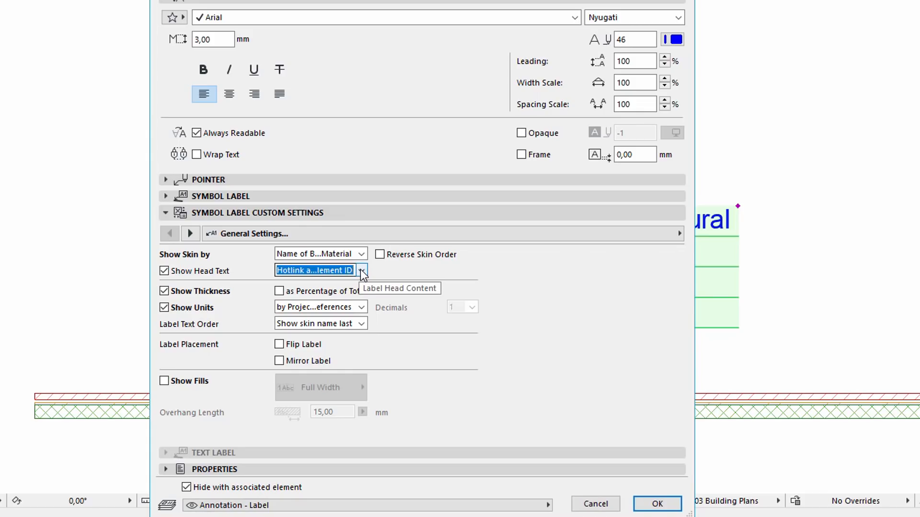
left_click(361, 271)
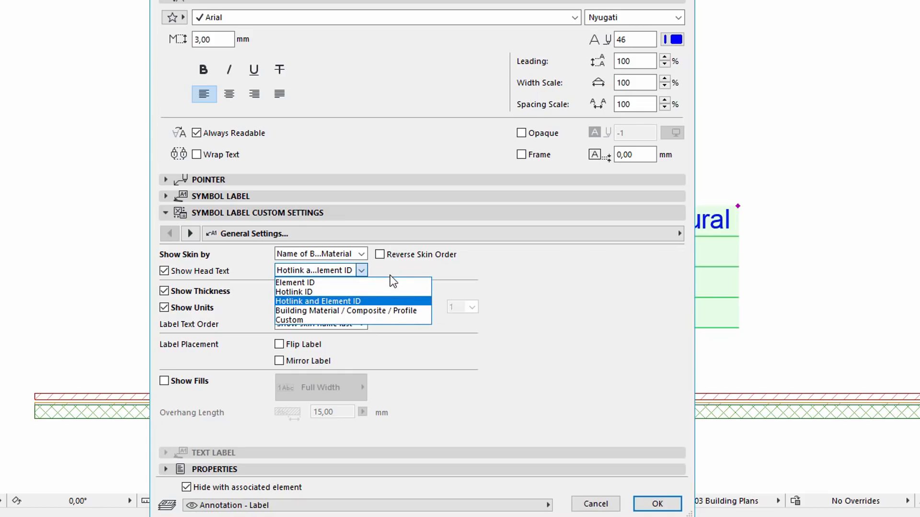
mouse_move(412, 315)
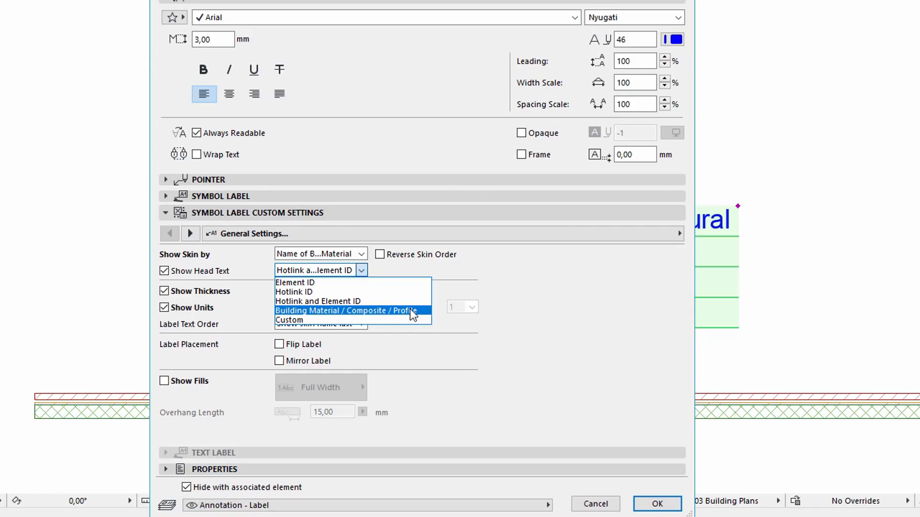
left_click(349, 310)
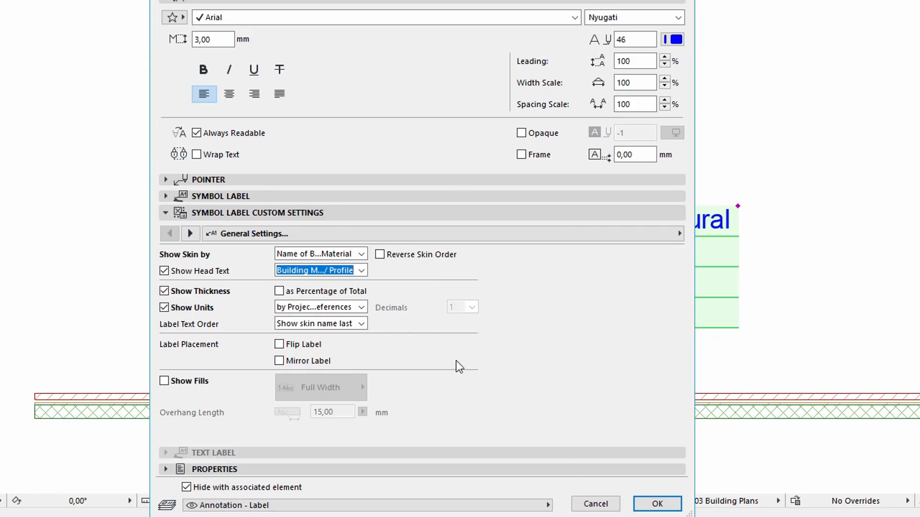
left_click(658, 503)
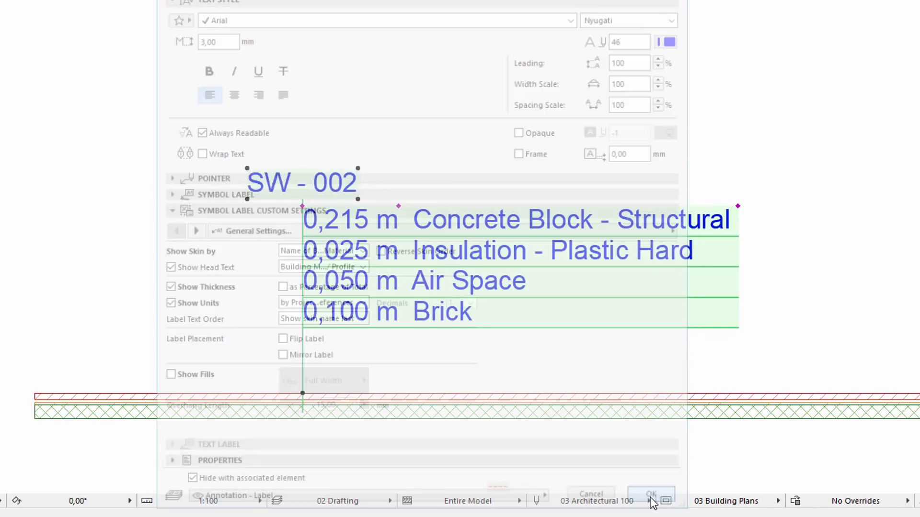
Select the skin list label, now headed 215 Block Insulated Cavity
left_click(650, 494)
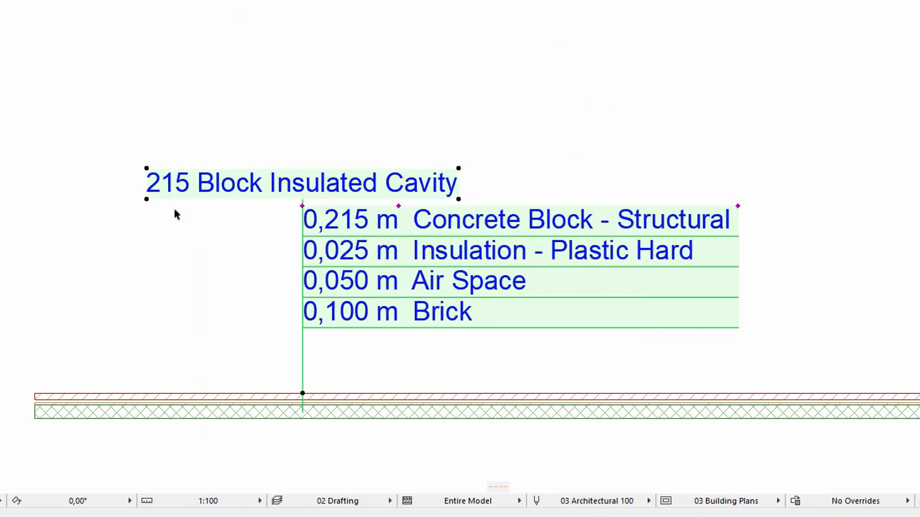
mouse_move(462, 151)
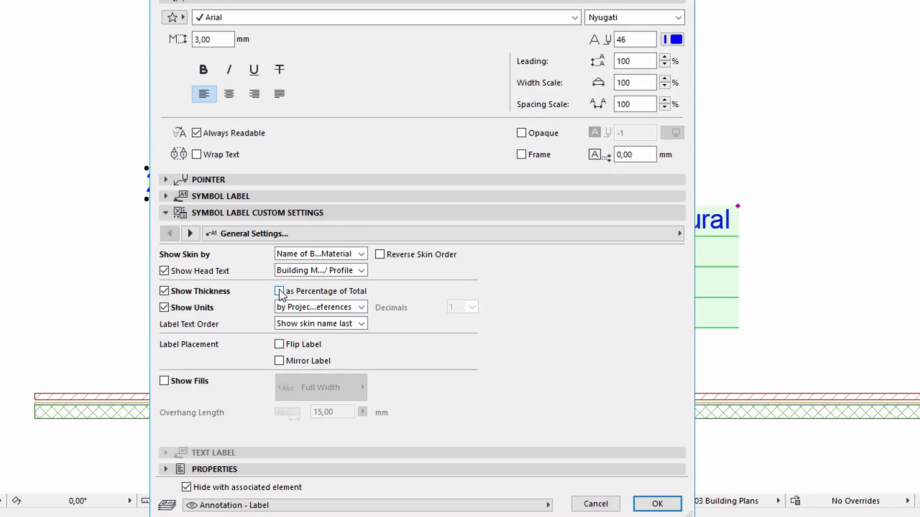
Show skin thicknesses as percentages of total: 55%, 6%, 13% and 26%
left_click(279, 291)
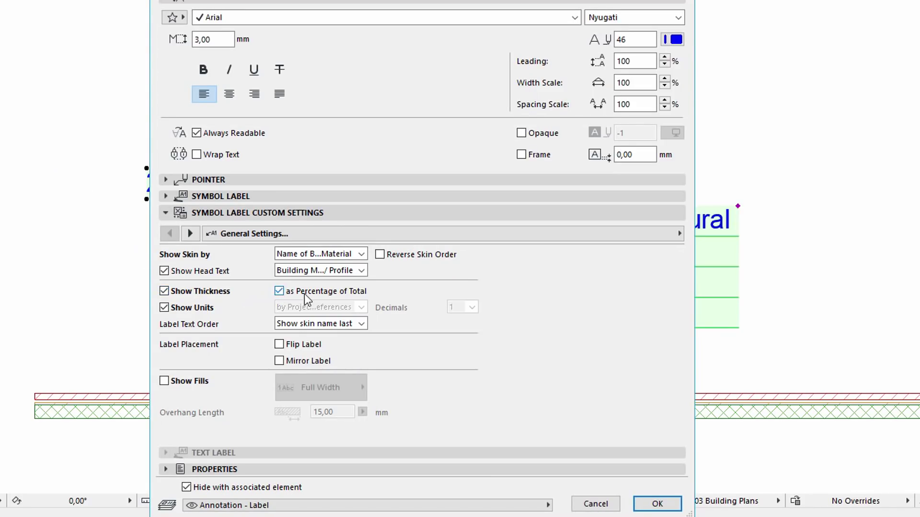
mouse_move(329, 302)
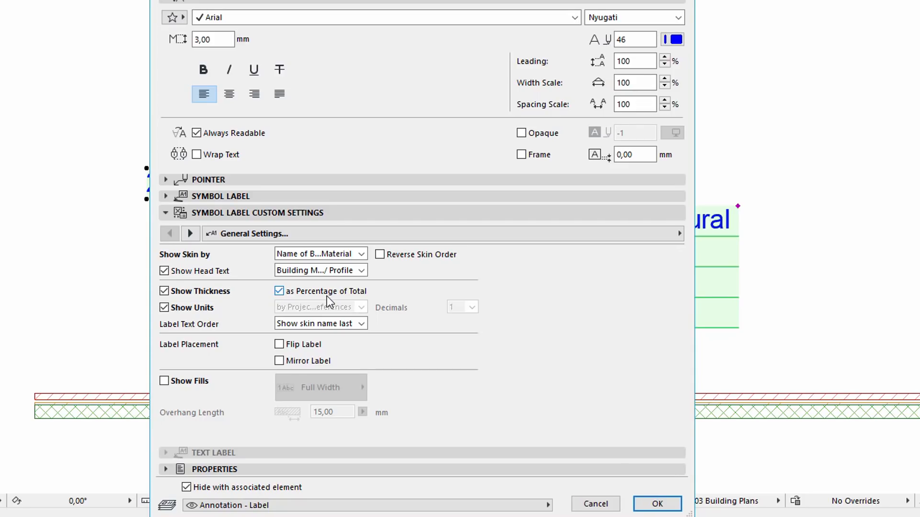
mouse_move(352, 301)
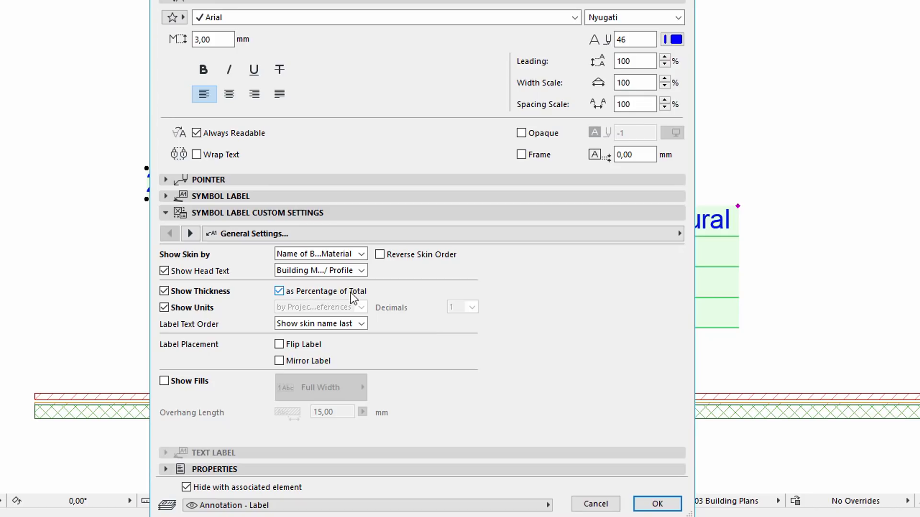
left_click(658, 503)
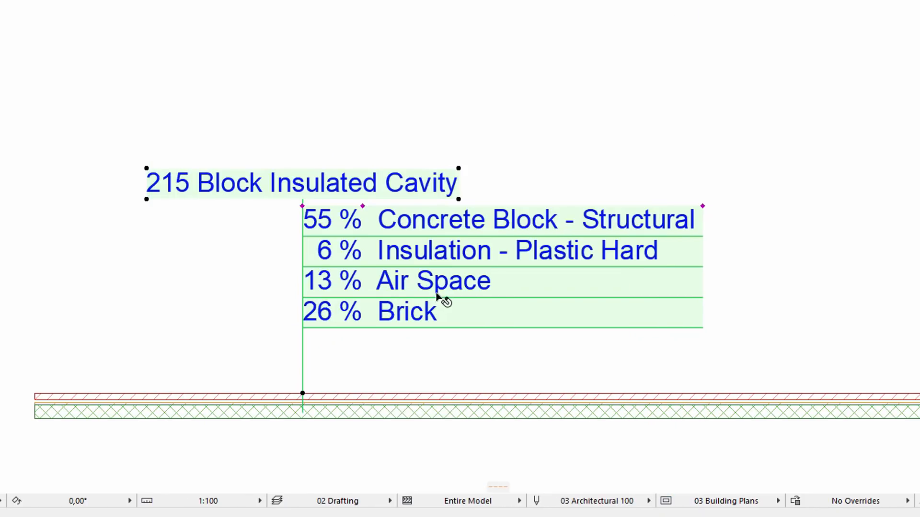
mouse_move(378, 293)
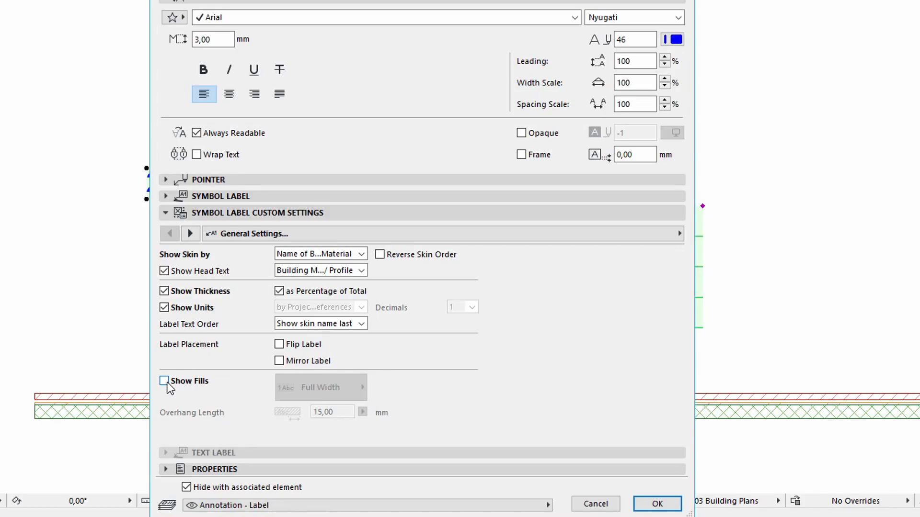
Apply full-width skin fills to the label, then reopen its fill display options
left_click(164, 381)
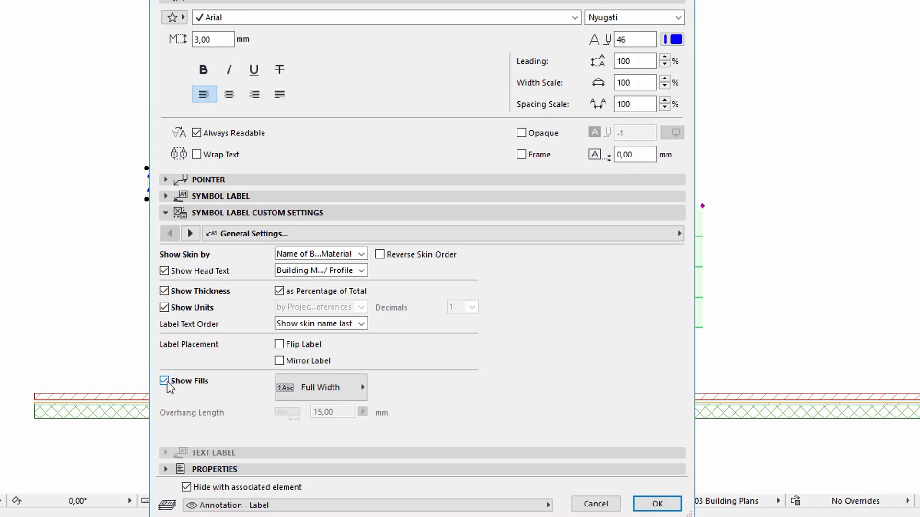
mouse_move(185, 391)
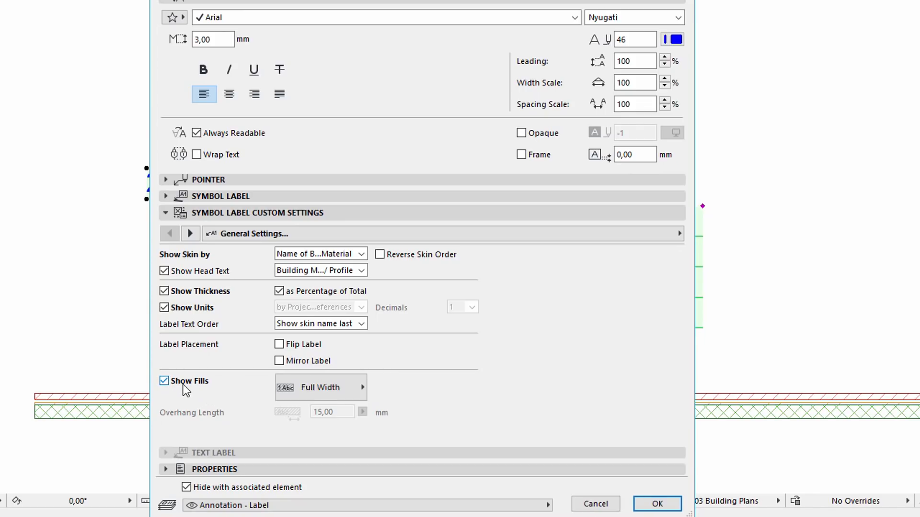
mouse_move(368, 402)
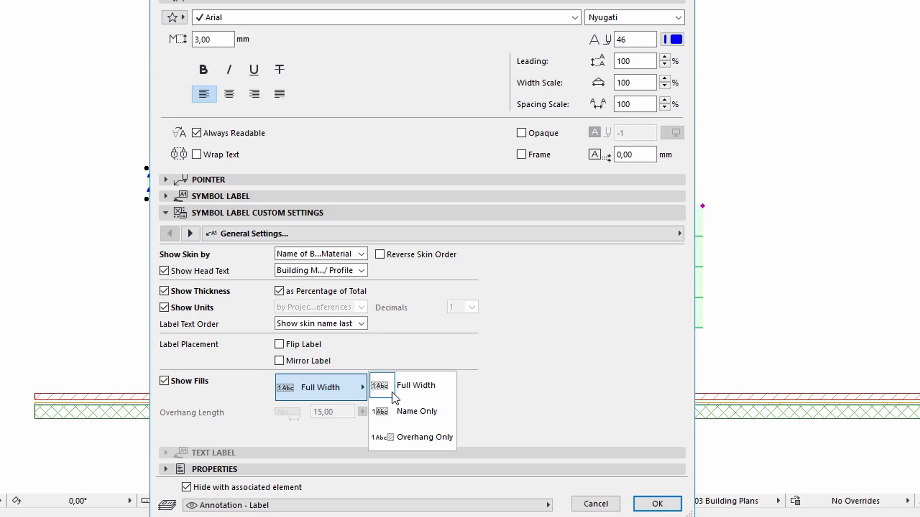
mouse_move(431, 399)
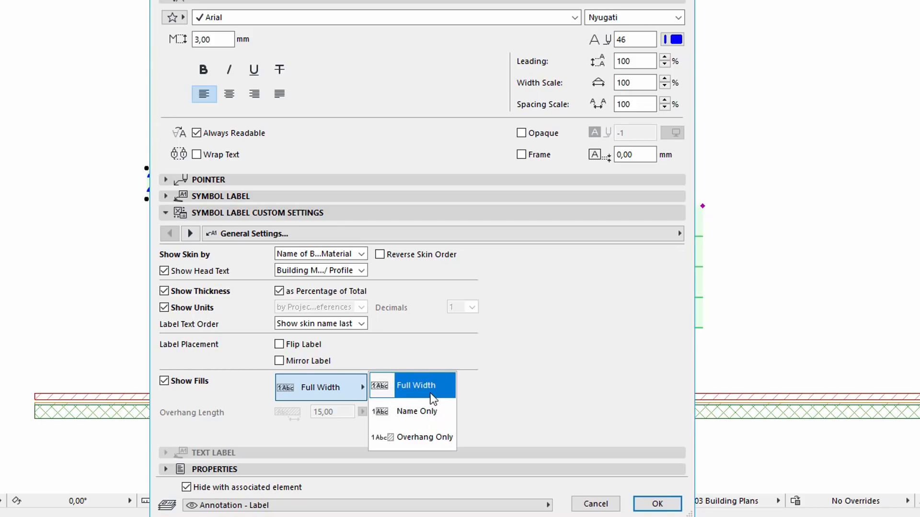
left_click(416, 385)
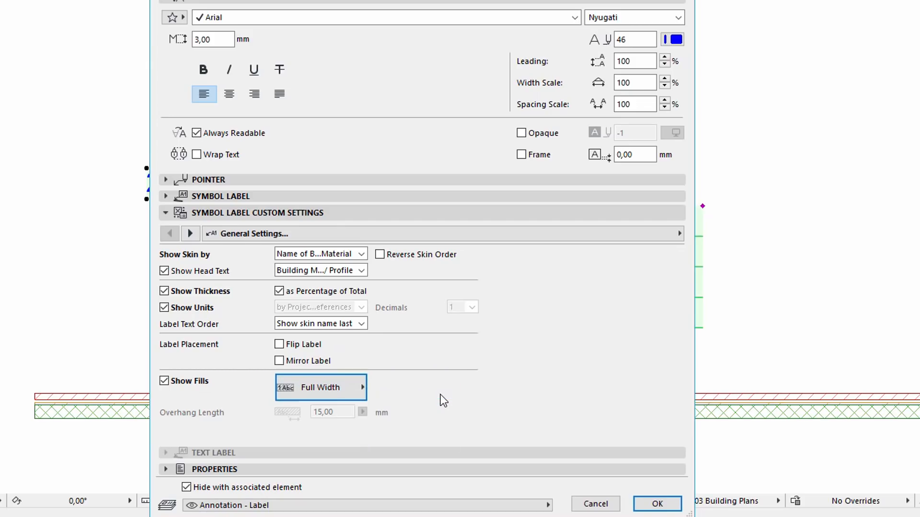
left_click(657, 504)
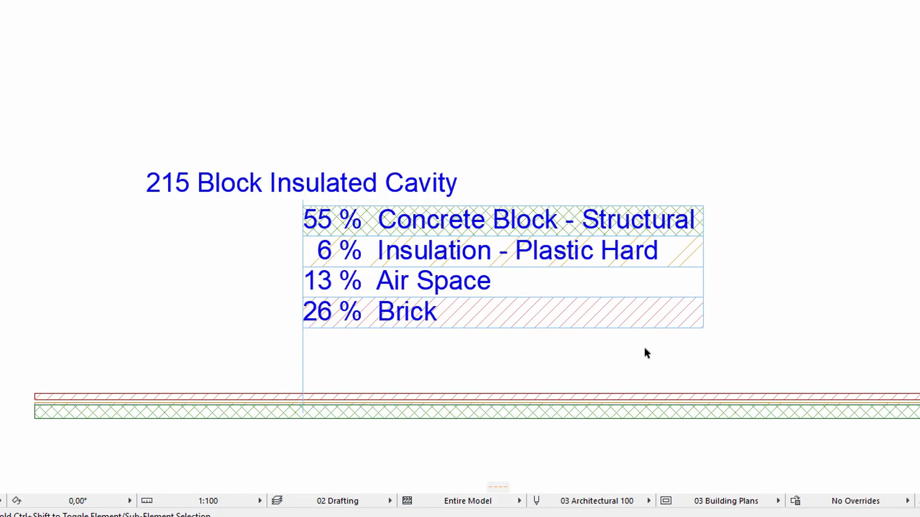
left_click(320, 387)
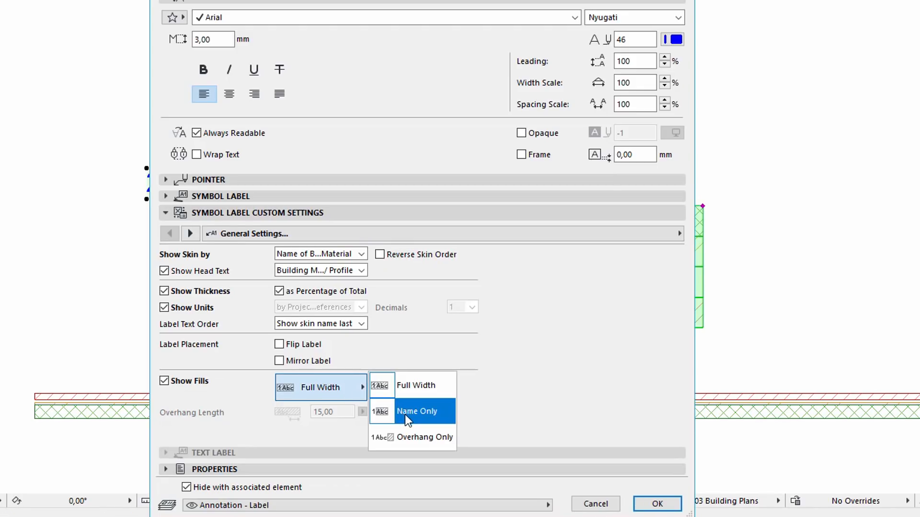
Change the label fills to Overhang Only with a 15 mm overhang length
left_click(416, 411)
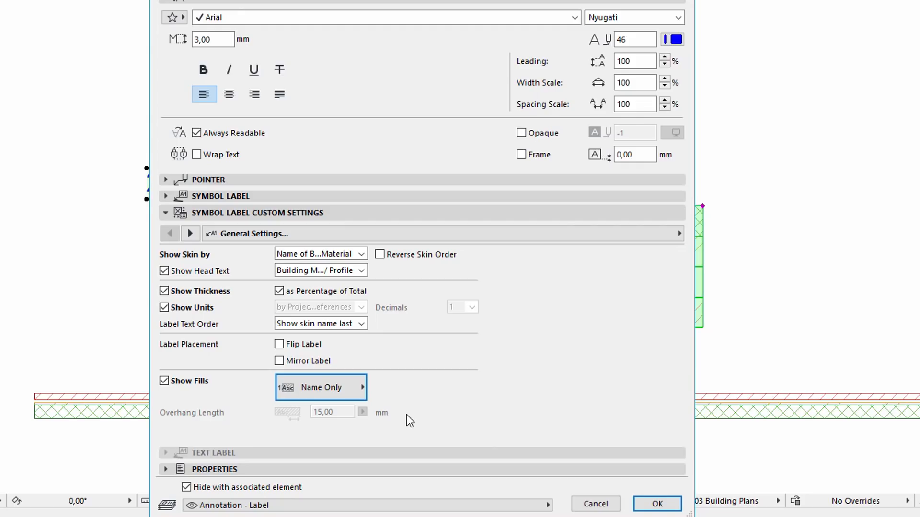
left_click(658, 503)
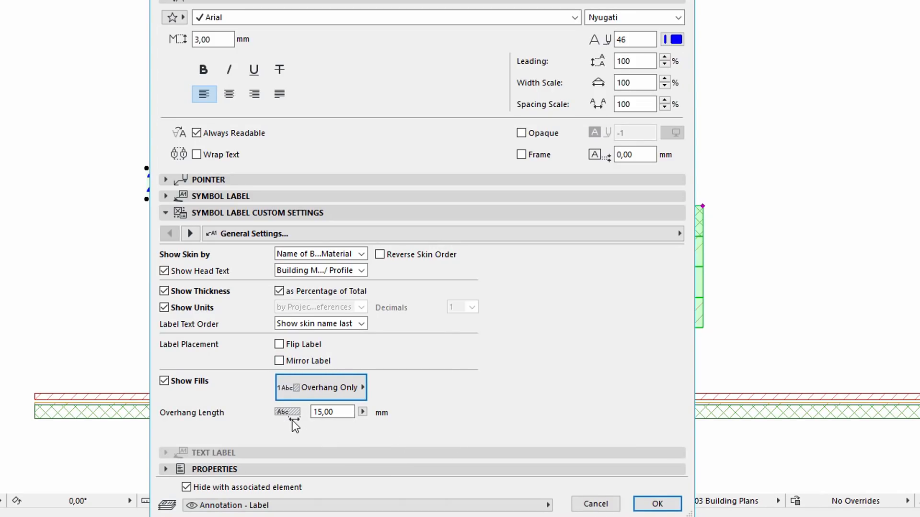
left_click(658, 503)
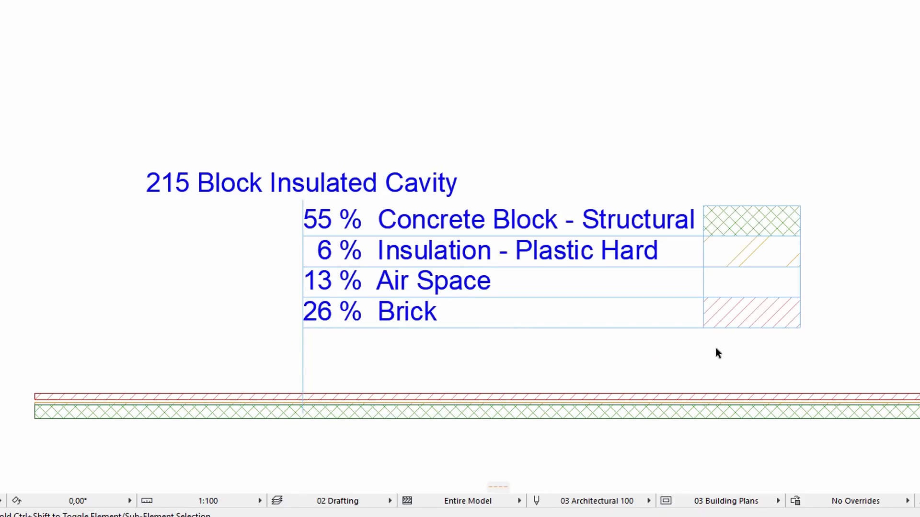
mouse_move(725, 352)
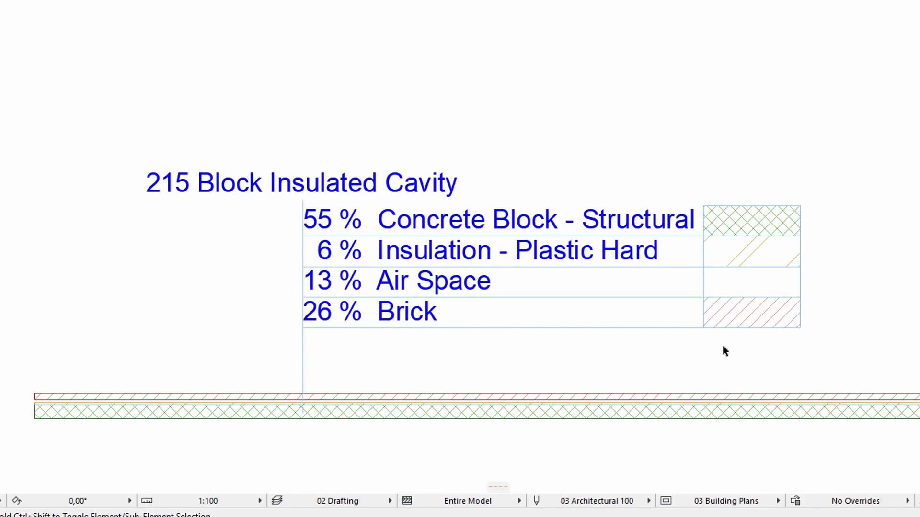
mouse_move(699, 356)
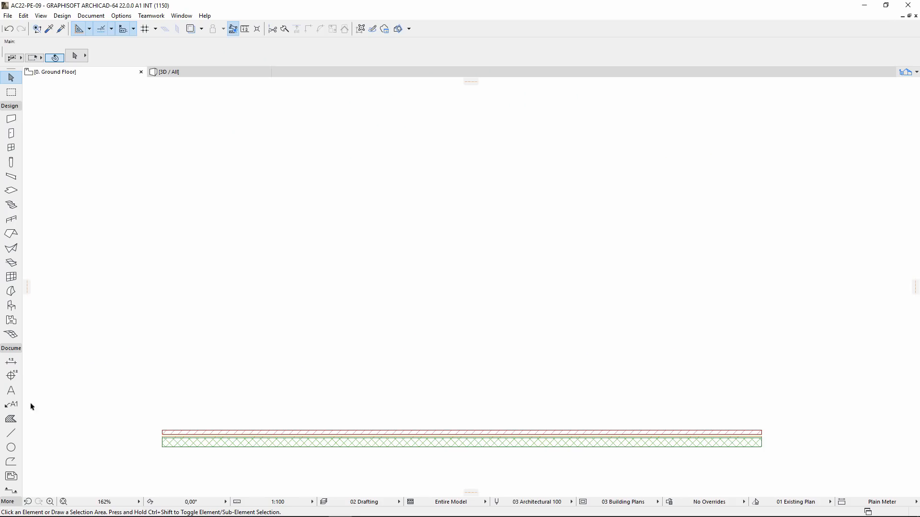
Make Classification and Properties Label 22 the default label type, with framed text
left_click(11, 404)
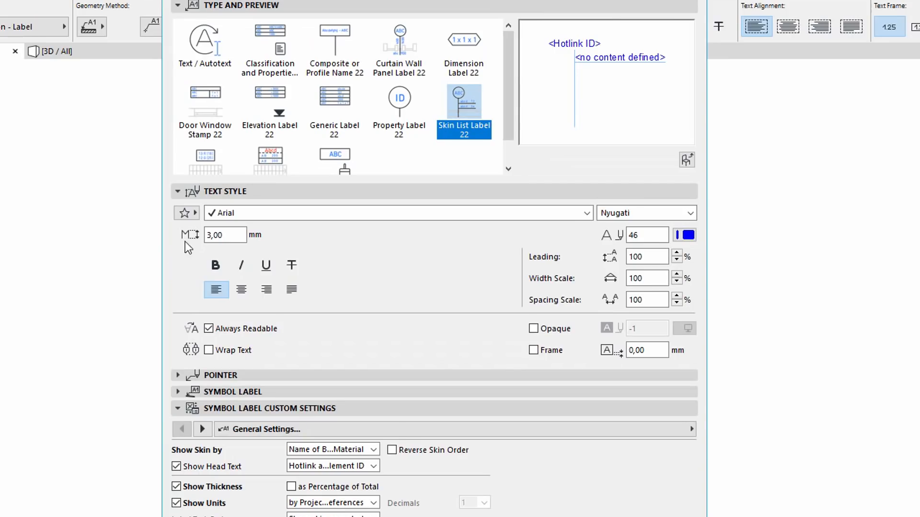
left_click(269, 46)
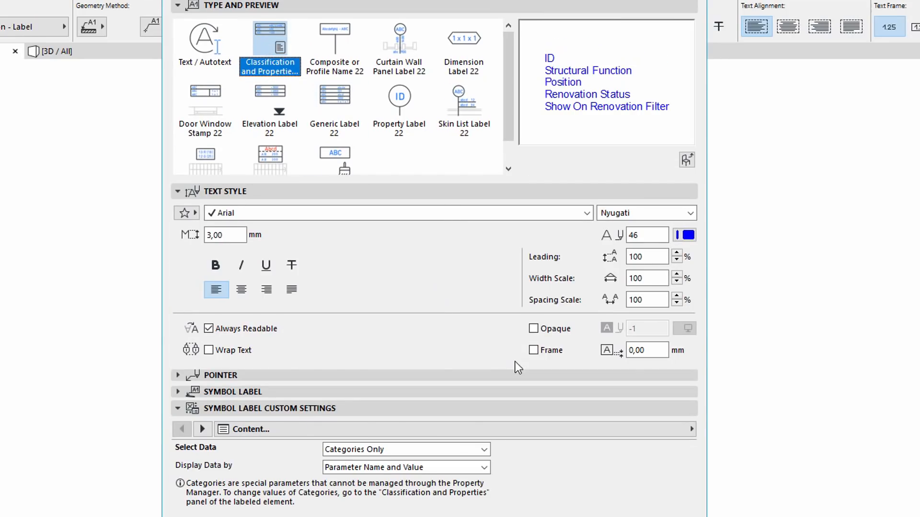
left_click(533, 350)
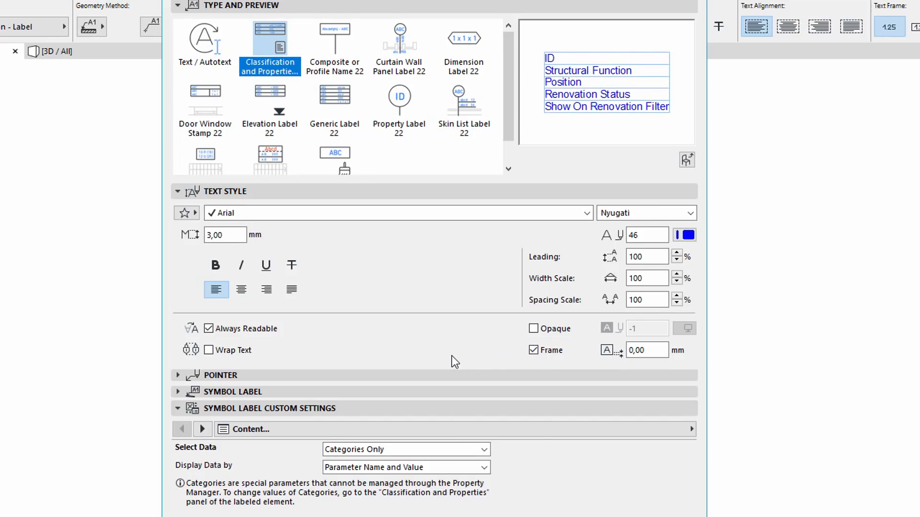
Review the General Settings frame style options and confirm the label defaults
scroll("down", 3)
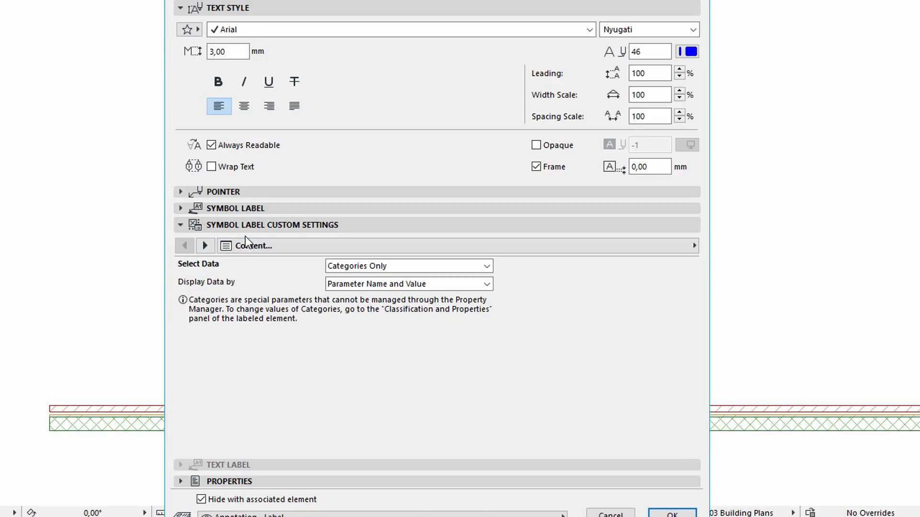
left_click(205, 246)
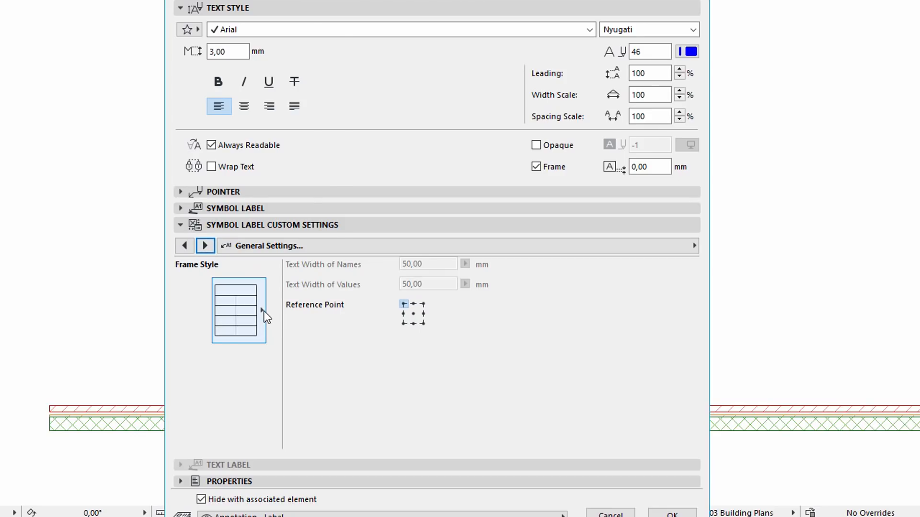
left_click(239, 310)
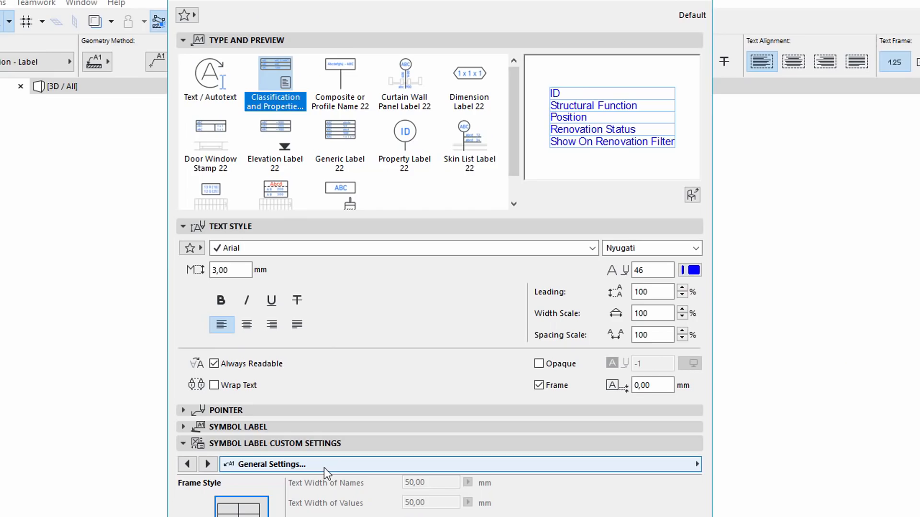
mouse_move(224, 142)
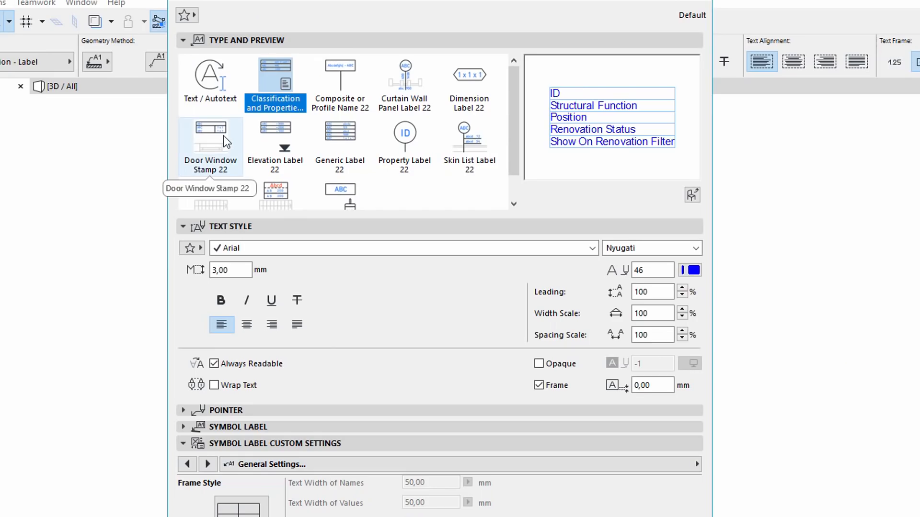
mouse_move(268, 153)
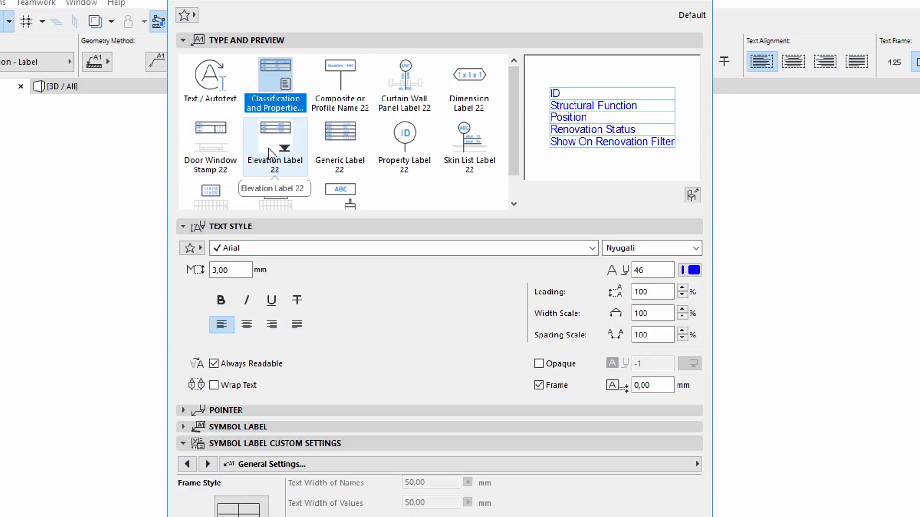
mouse_move(315, 149)
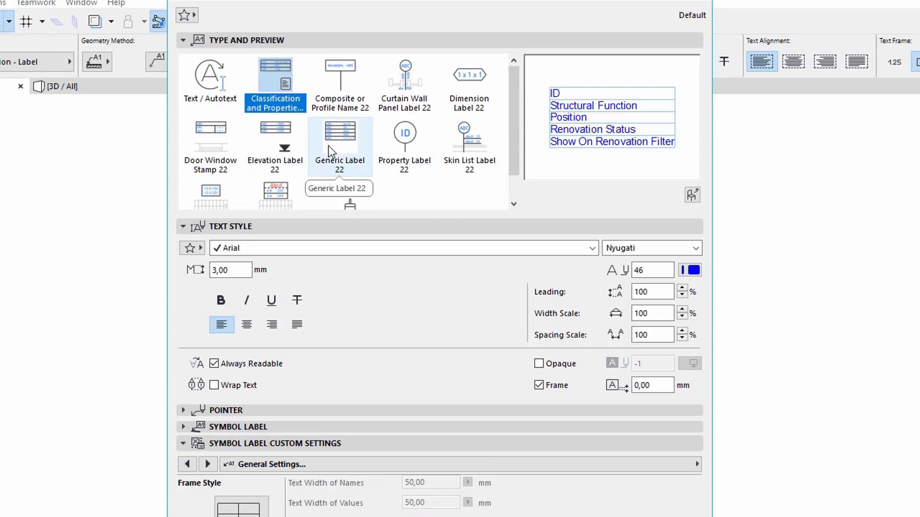
mouse_move(224, 199)
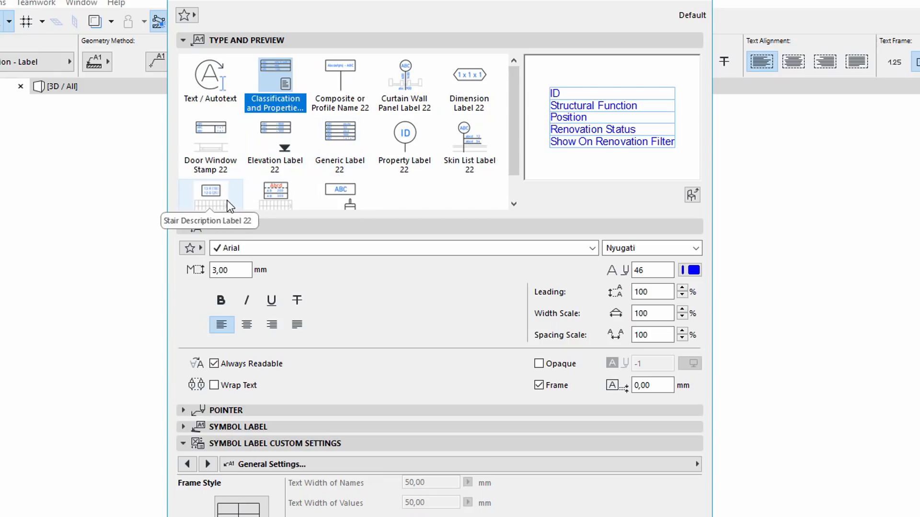
mouse_move(267, 207)
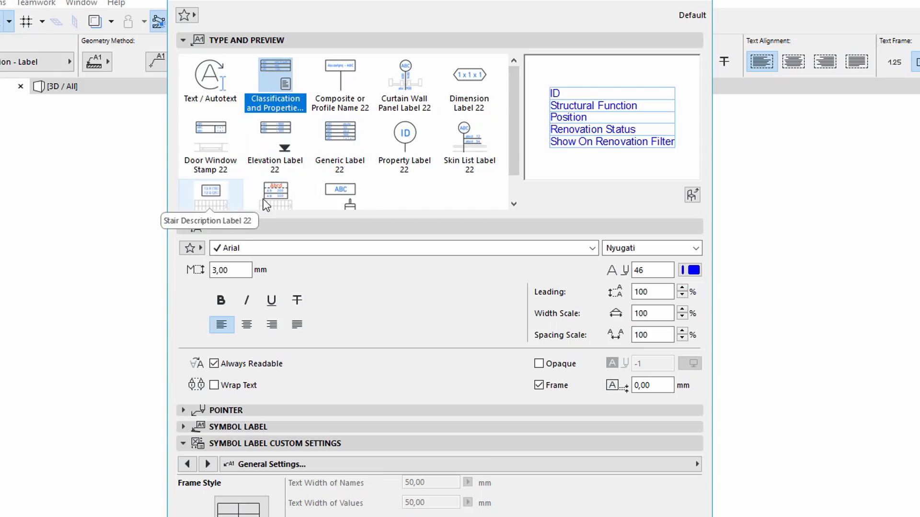
mouse_move(271, 205)
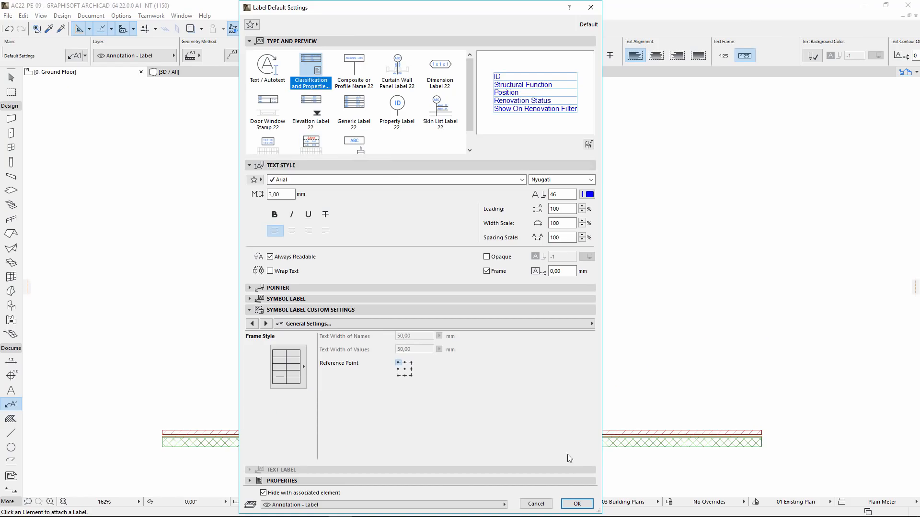
left_click(577, 504)
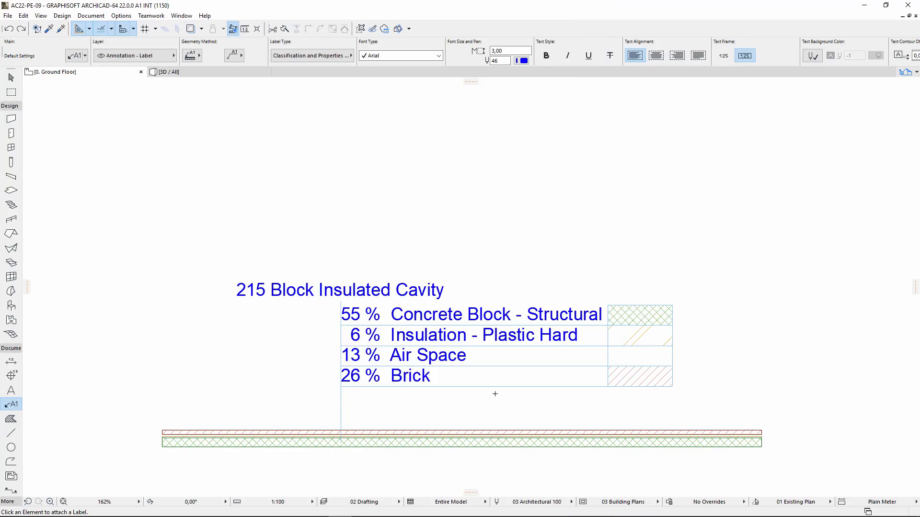